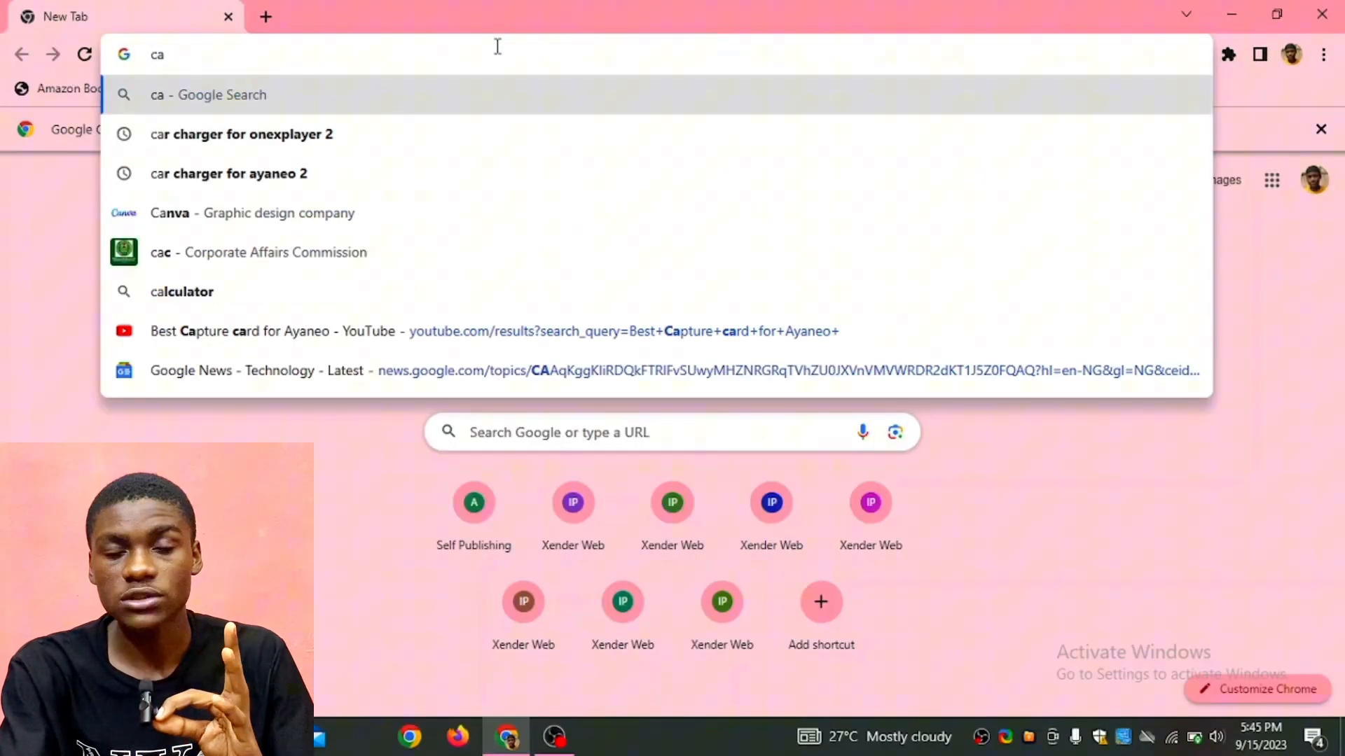
- Search for capcut, open capcut.com, dismiss the notice and cancel the unexported-draft prompt
key(Return)
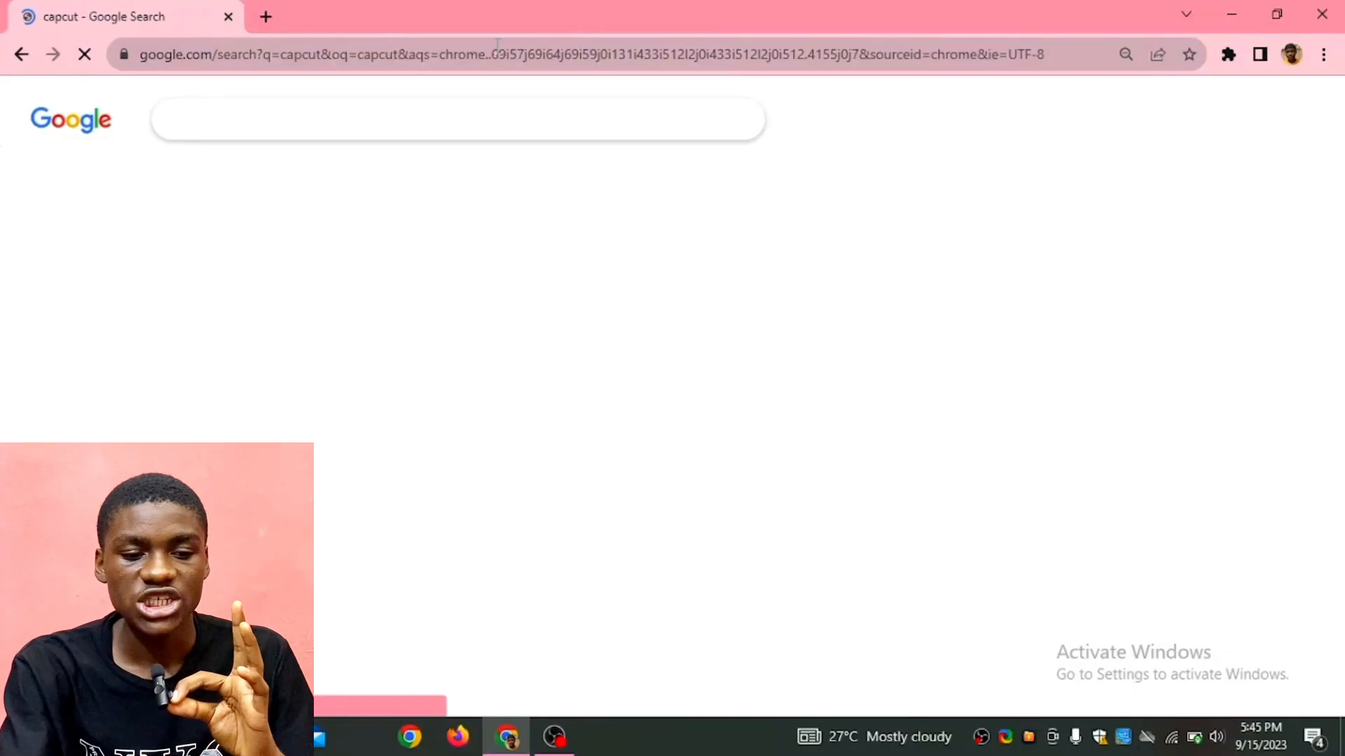
click(413, 286)
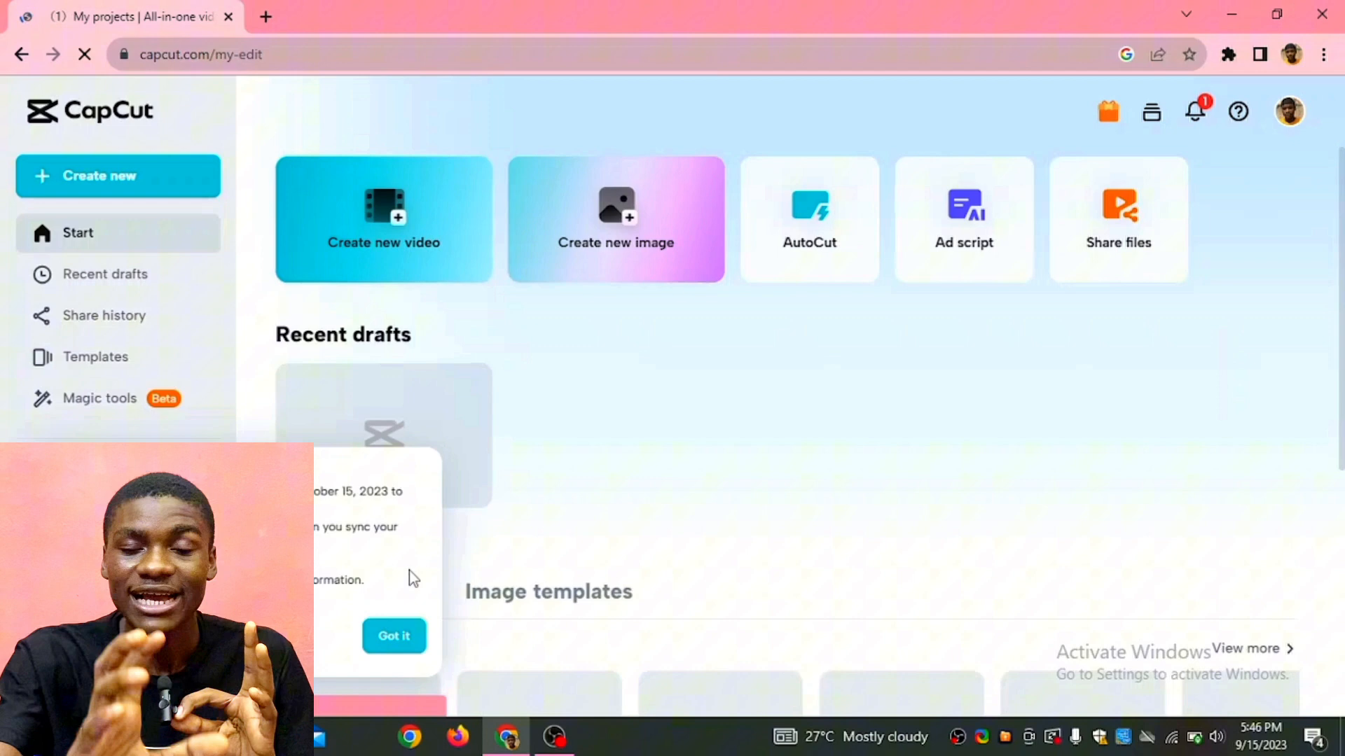
click(394, 636)
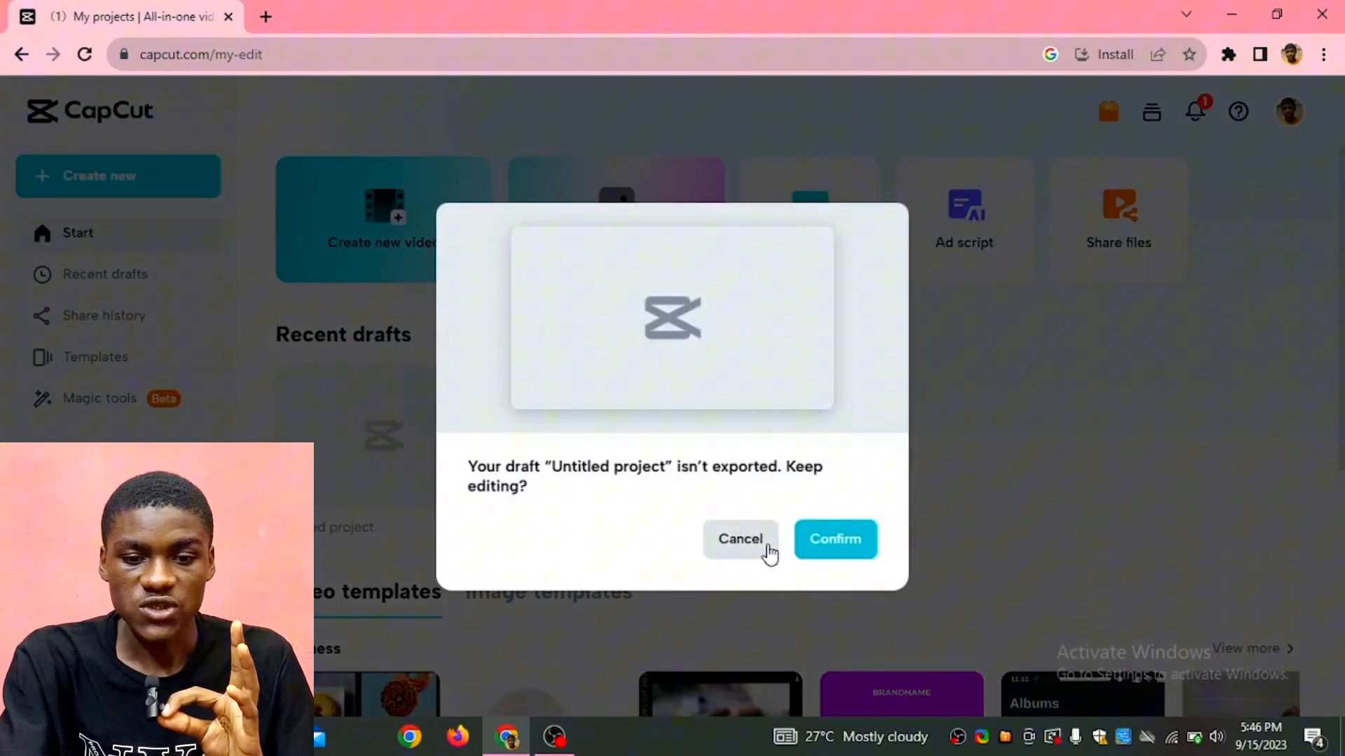
click(741, 539)
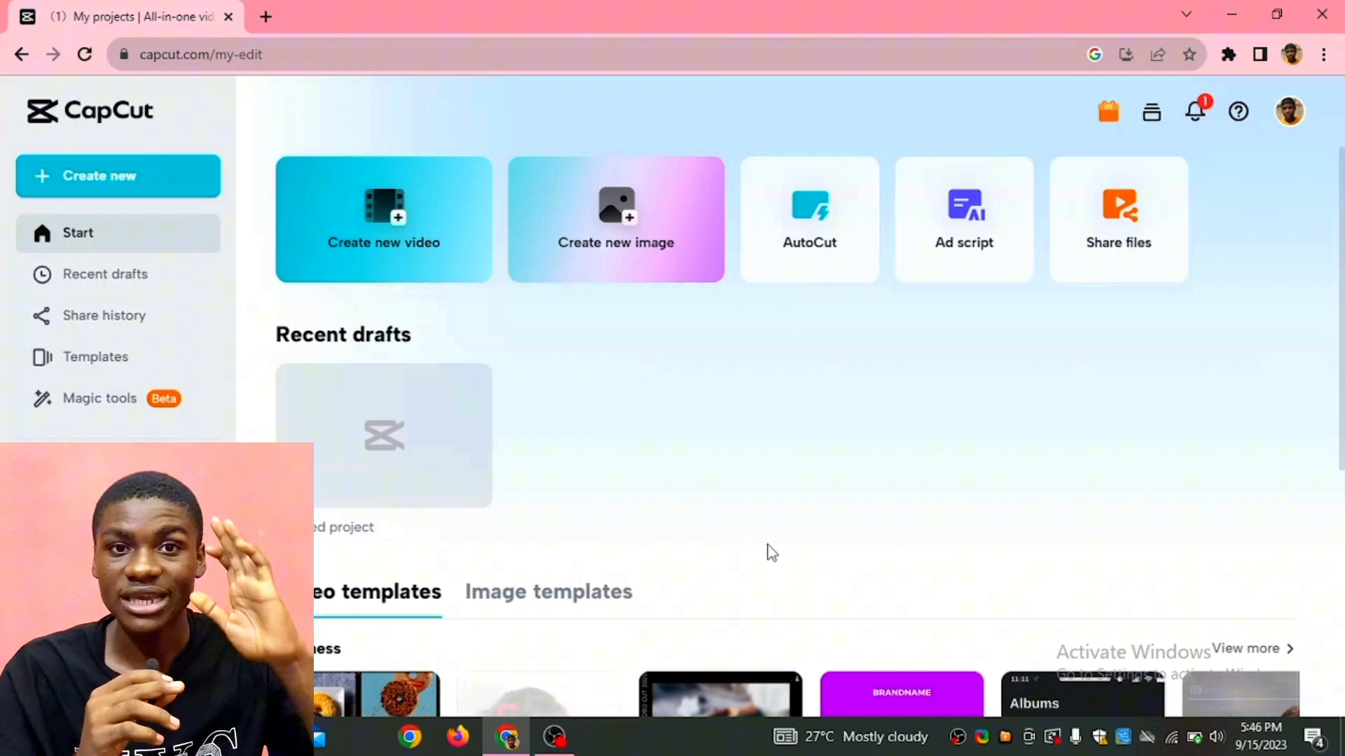
mouse_move(300, 81)
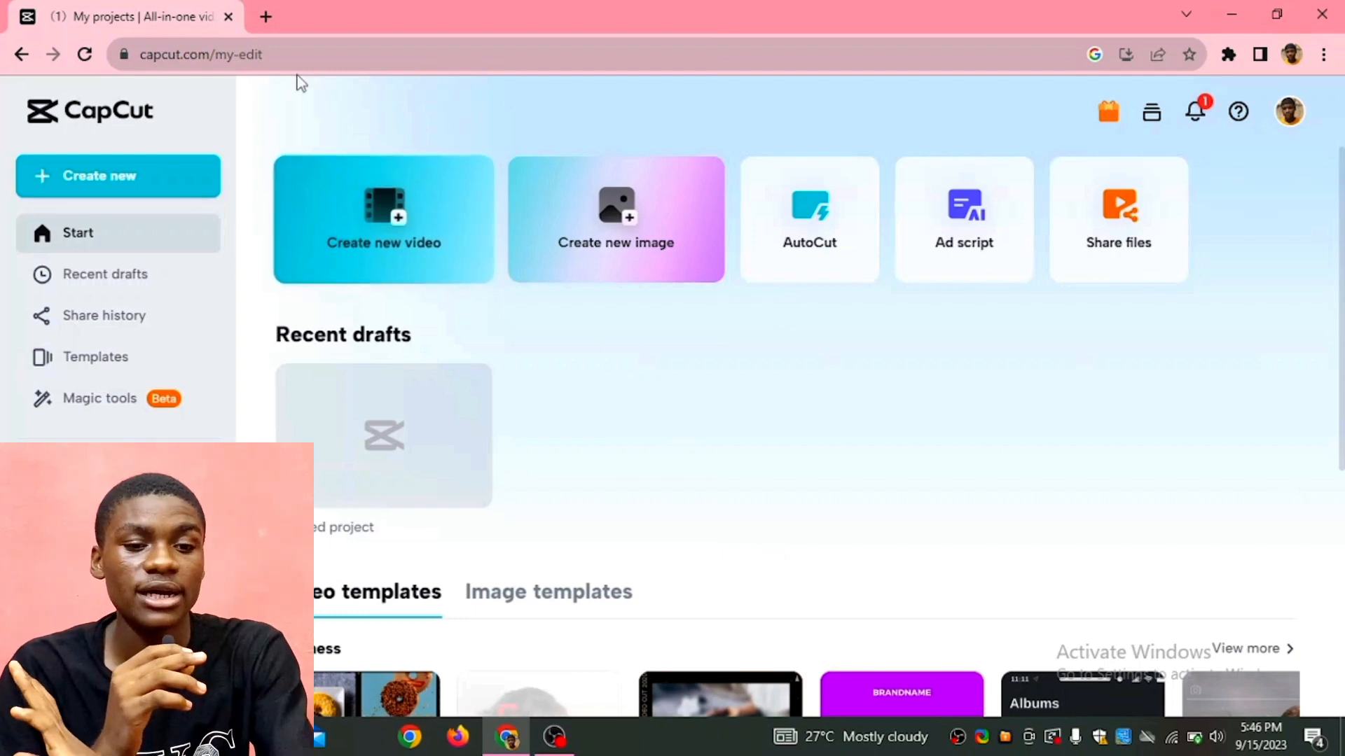
- In a new tab search 'capcut for pc' and open the Free Professional Desktop Video Editor result
click(265, 16)
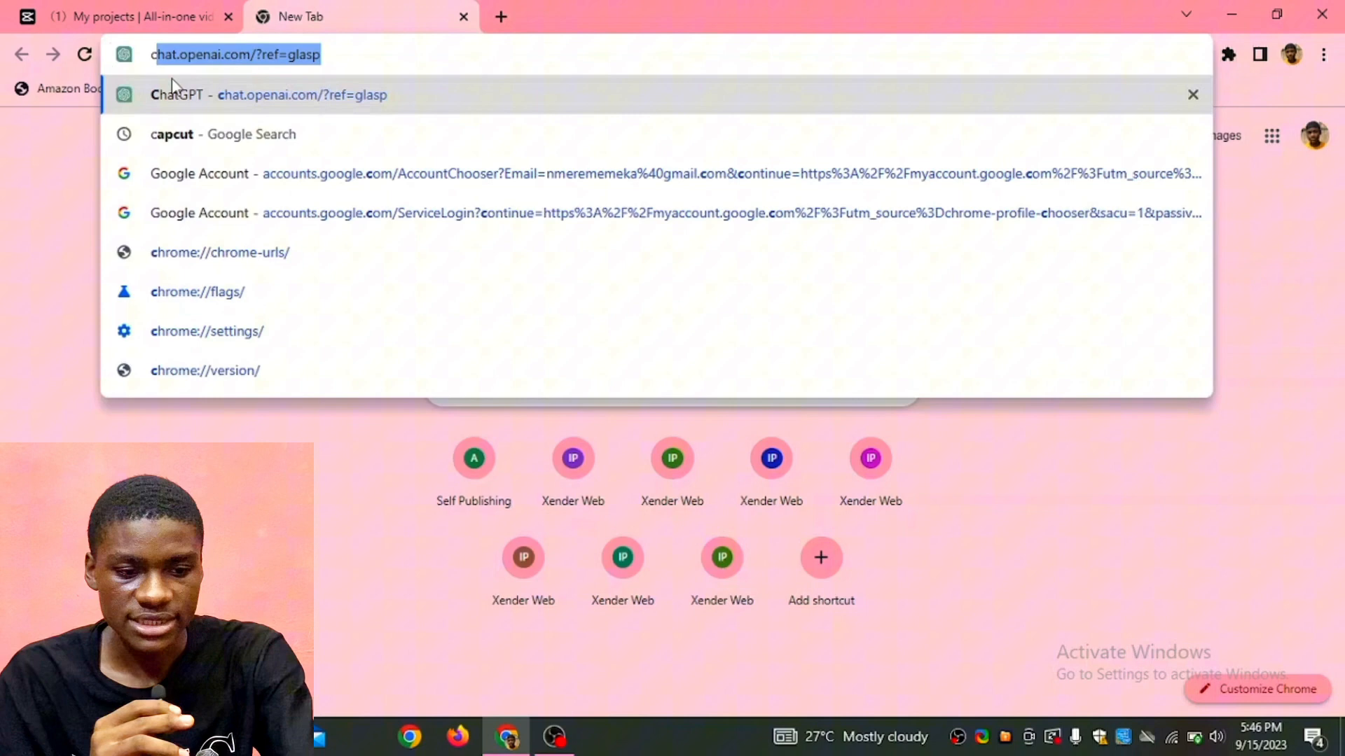
text(capcut)
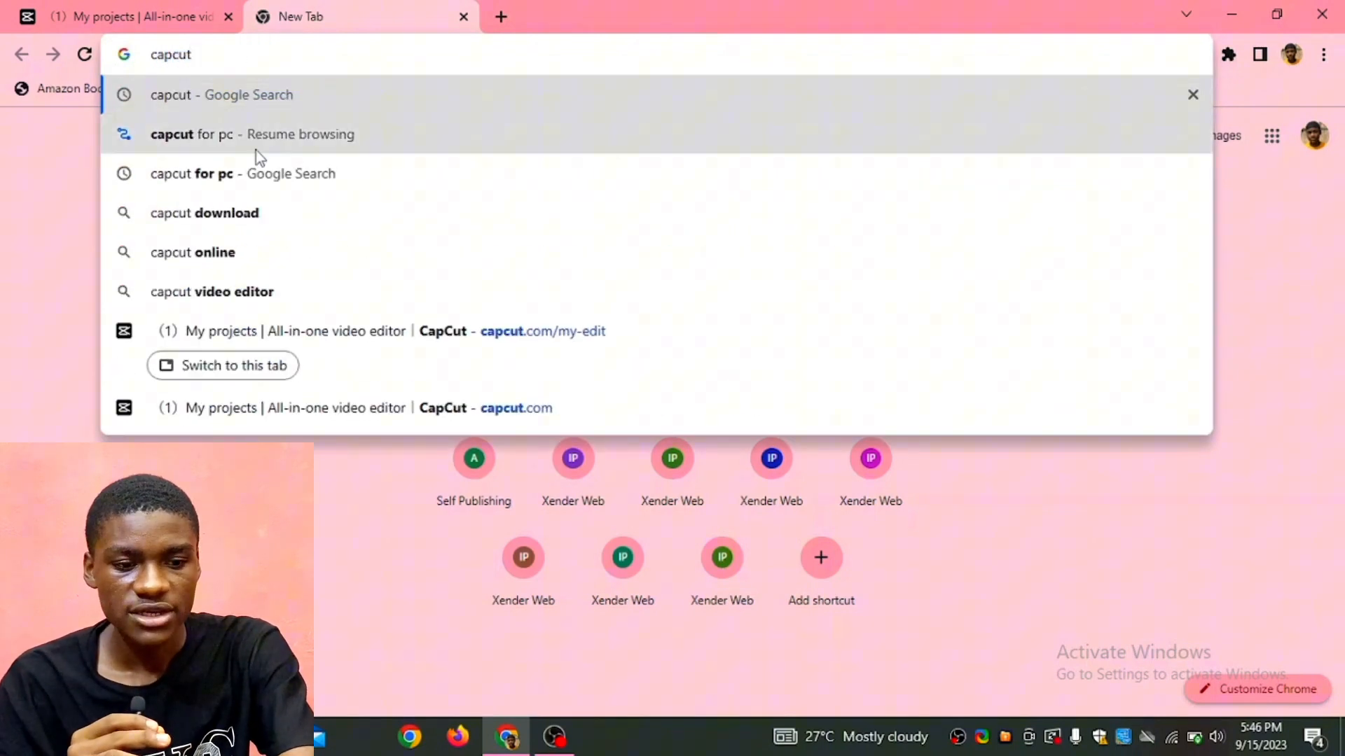
click(243, 173)
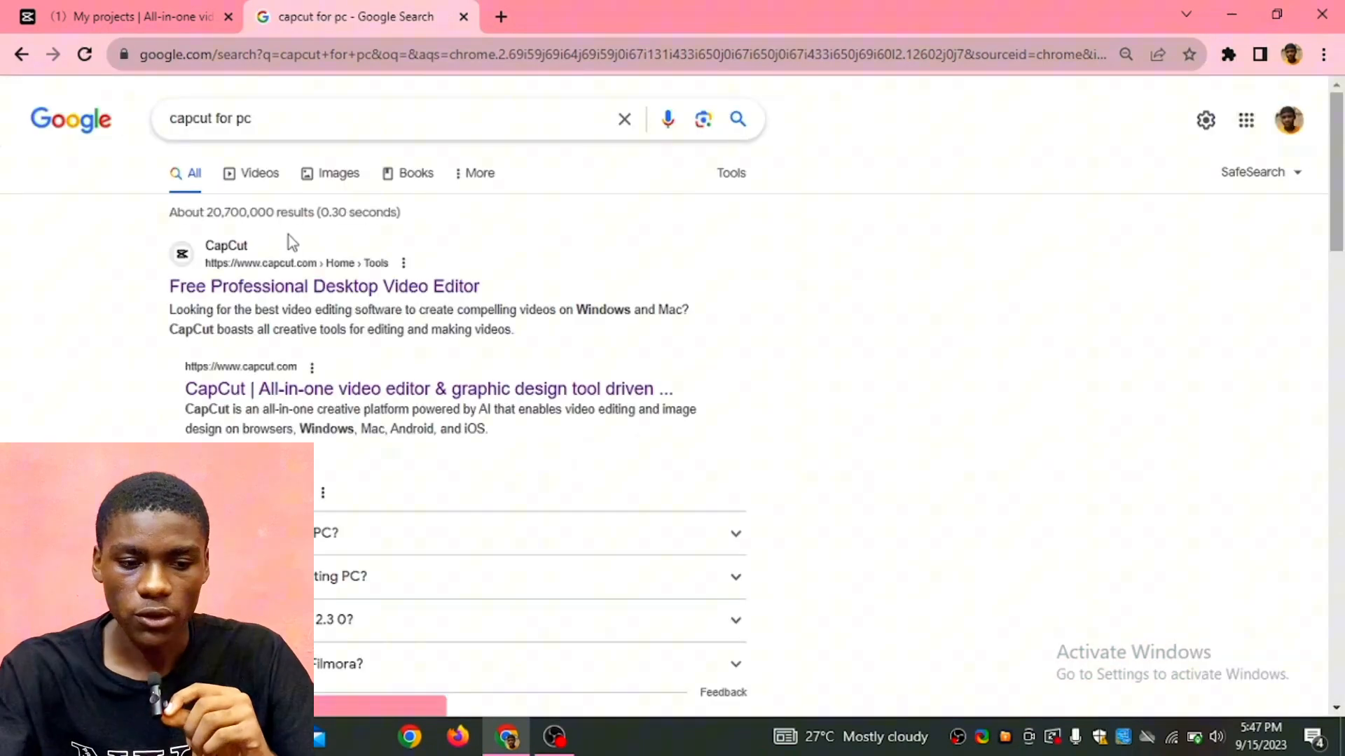
click(325, 286)
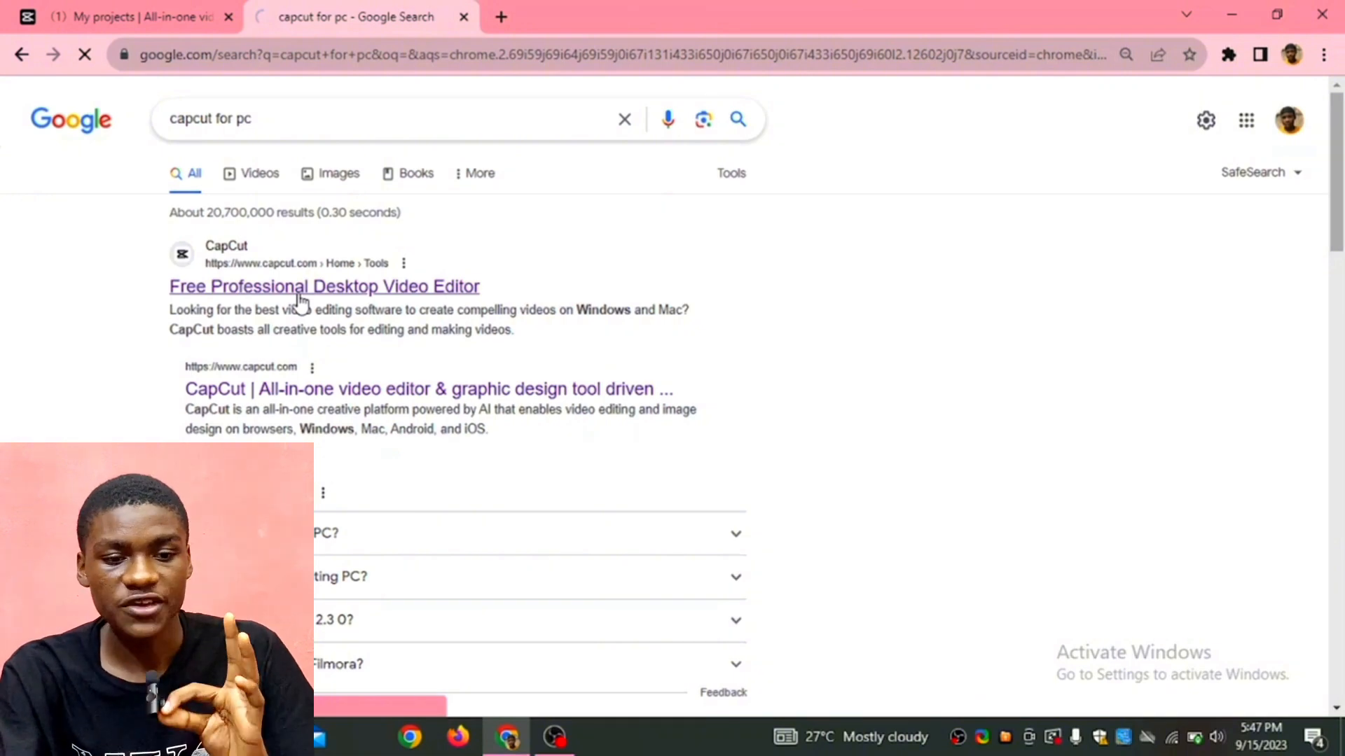
click(325, 286)
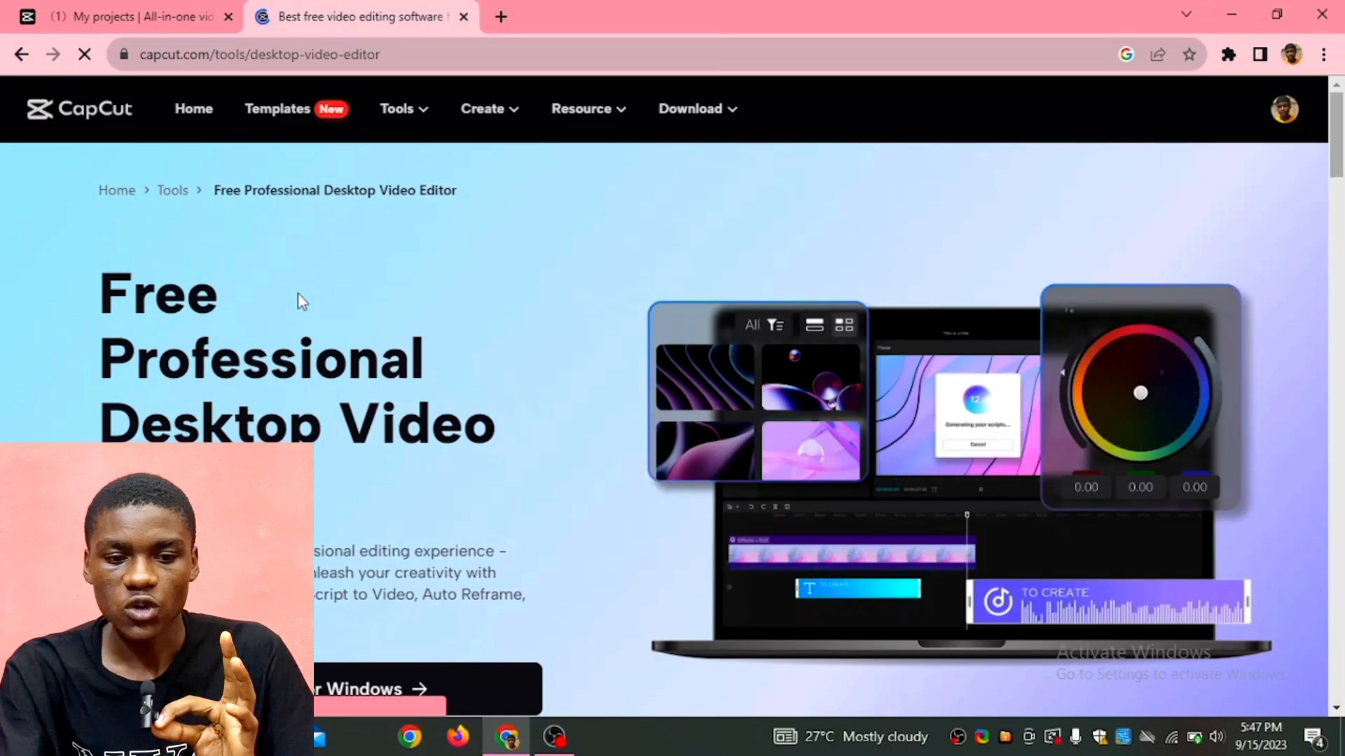
- Scroll the desktop editor page toward the Download for Windows button
scroll(down, 3)
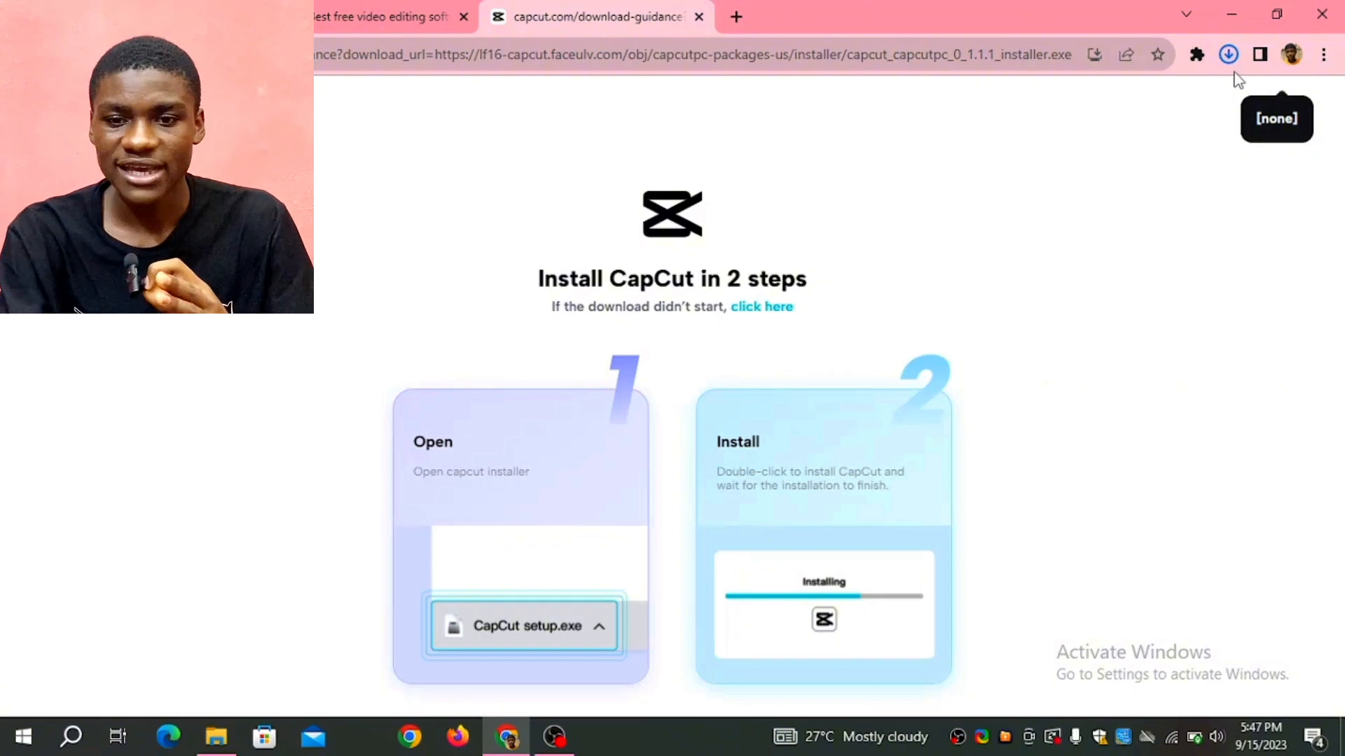
mouse_move(1229, 54)
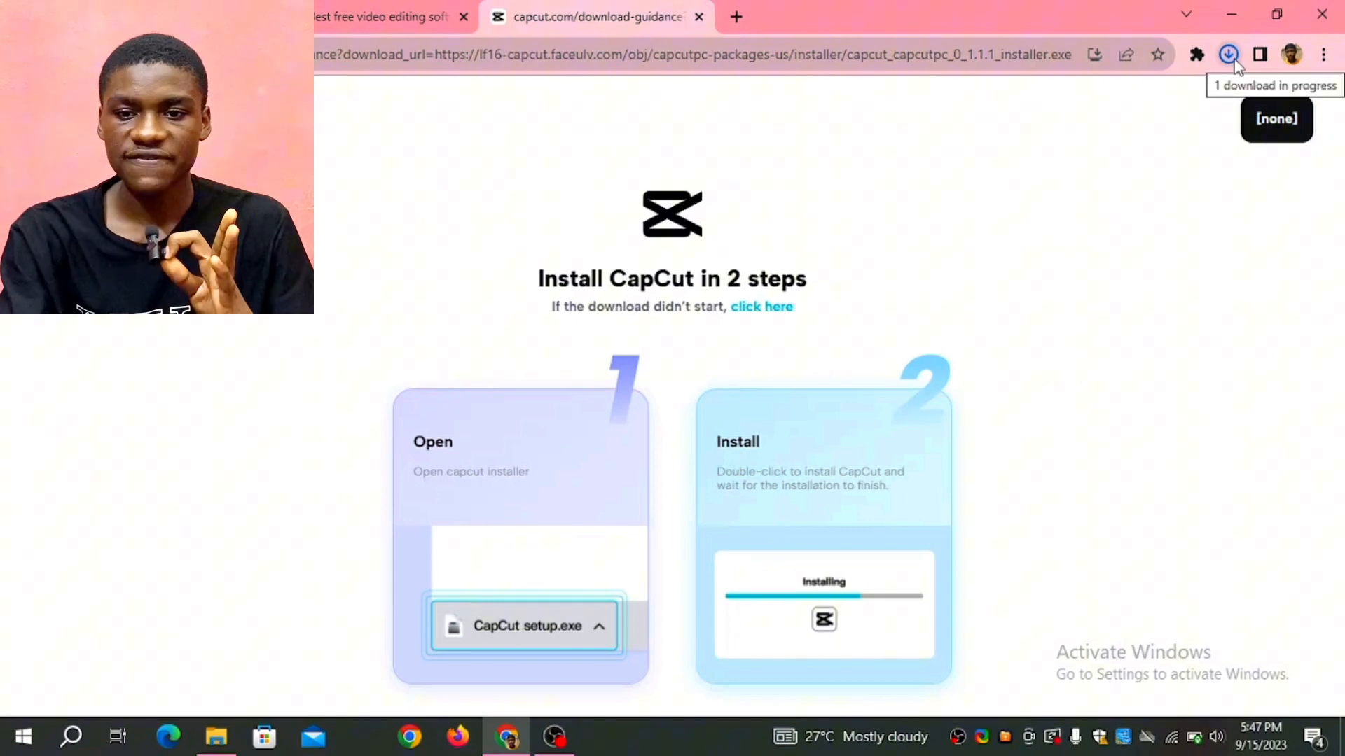
- From Chrome's downloads history, reveal the CapCut installer in its Downloads folder
click(1228, 53)
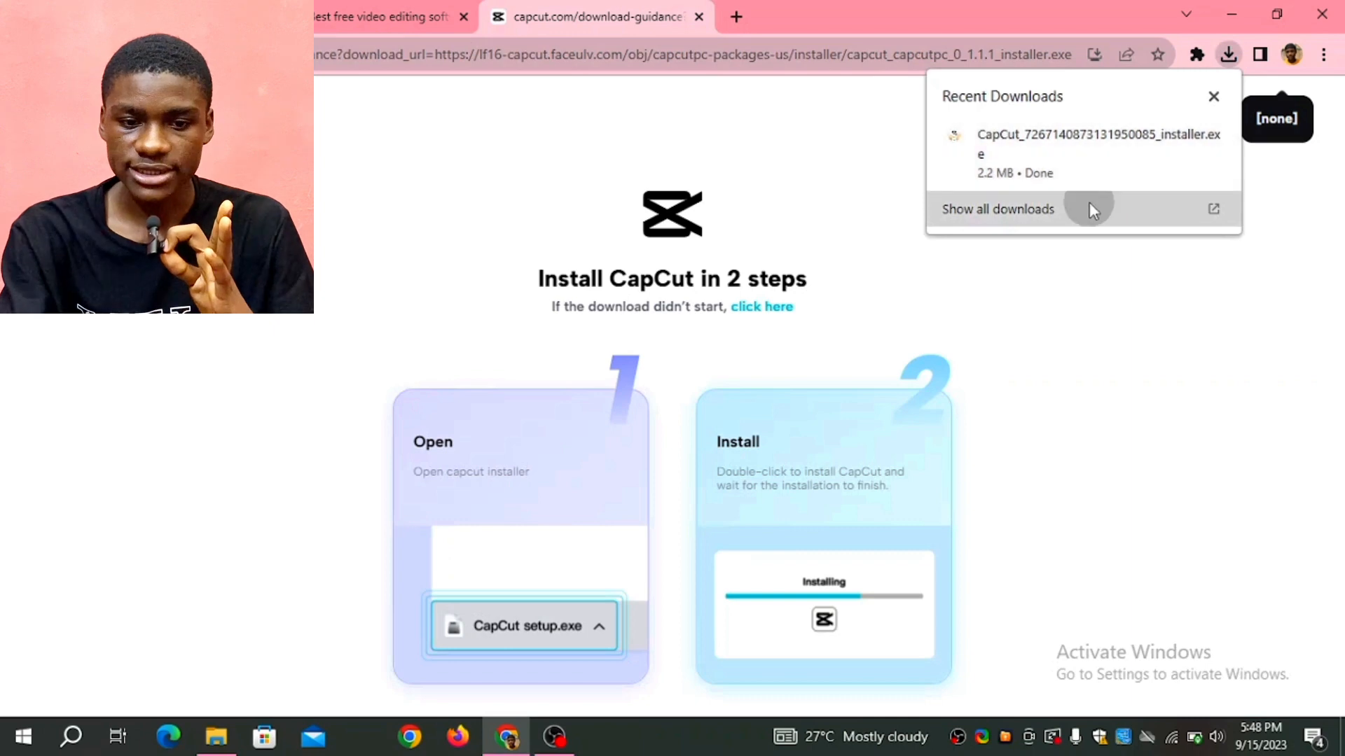
click(997, 209)
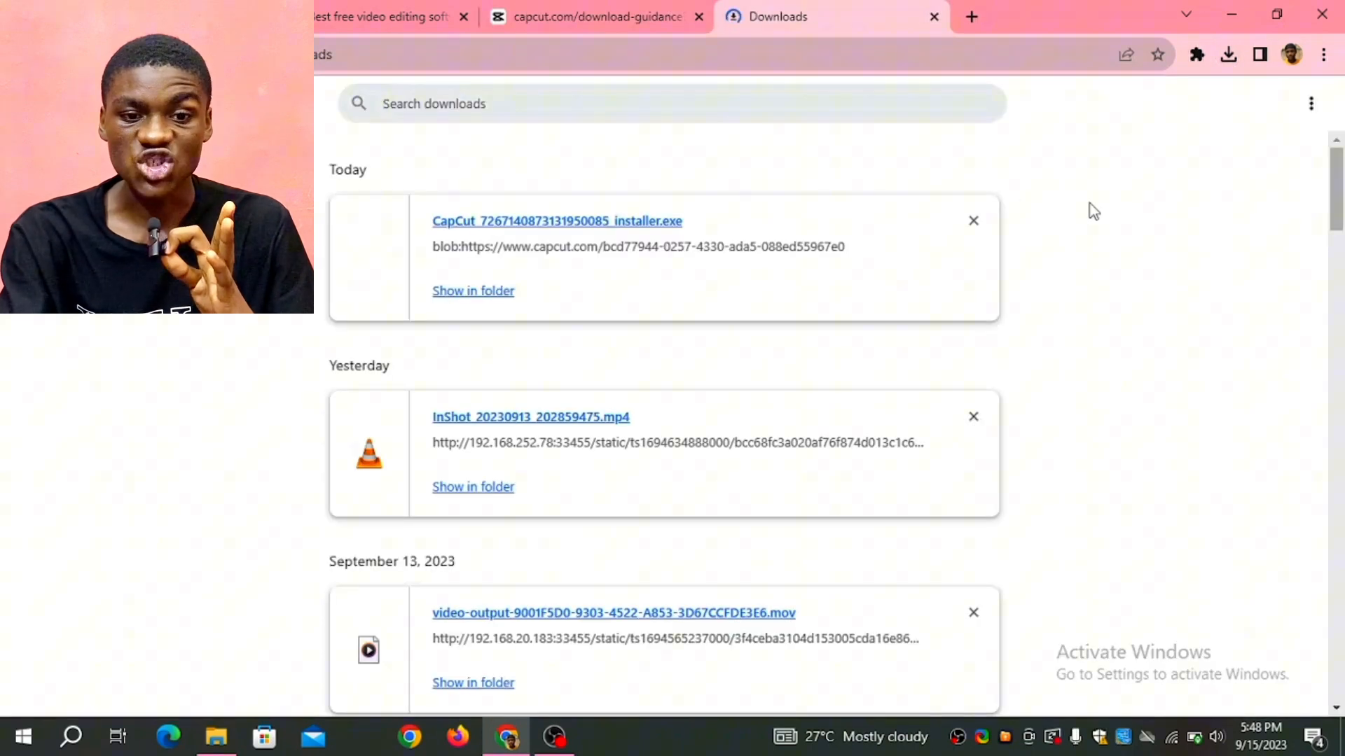
click(473, 290)
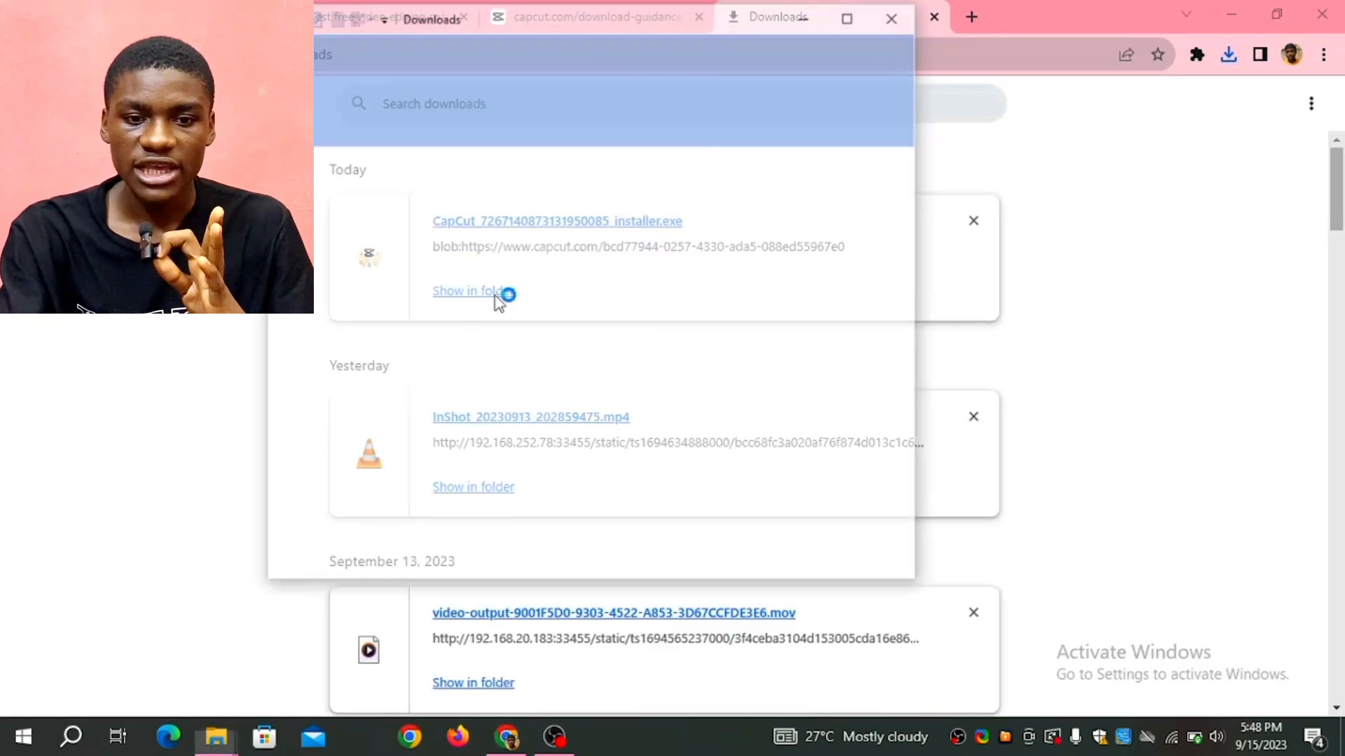
click(469, 291)
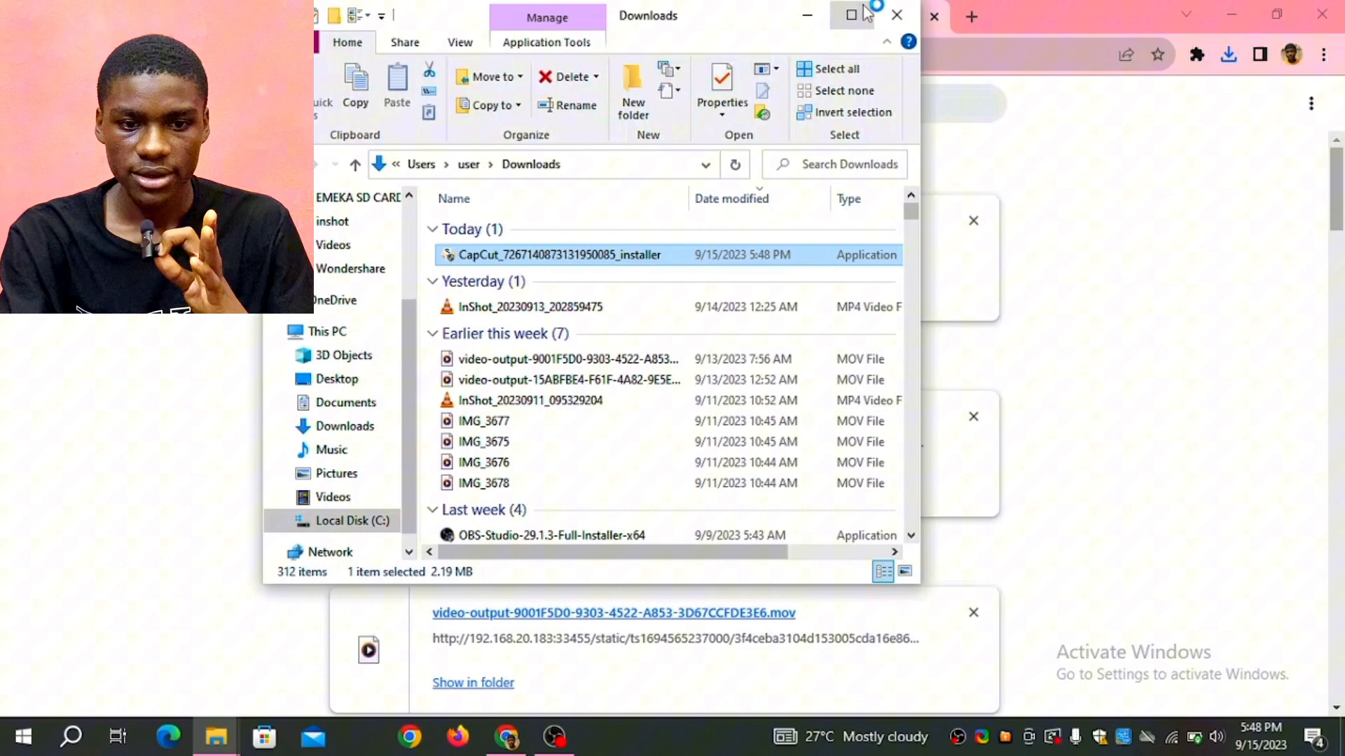
- Maximize Explorer and launch the CapCut installer from the Downloads folder
click(848, 15)
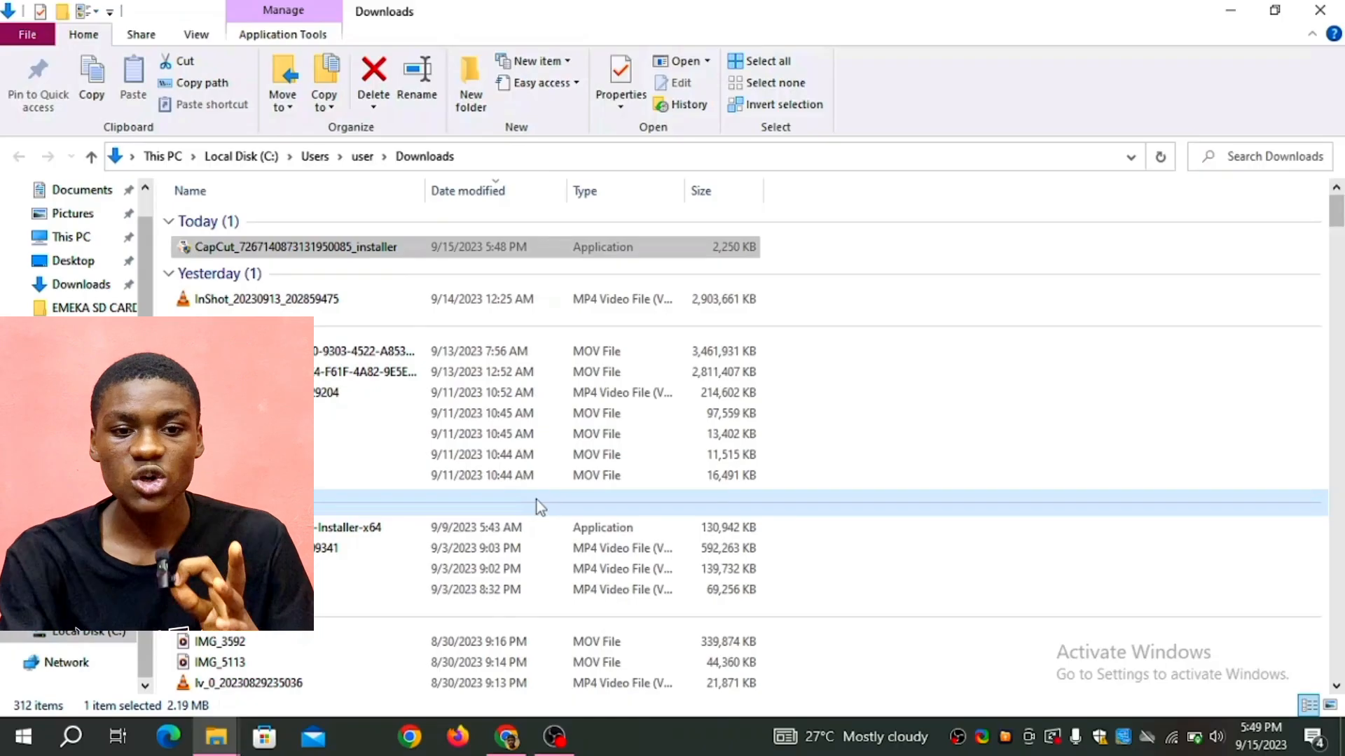
double_click(294, 248)
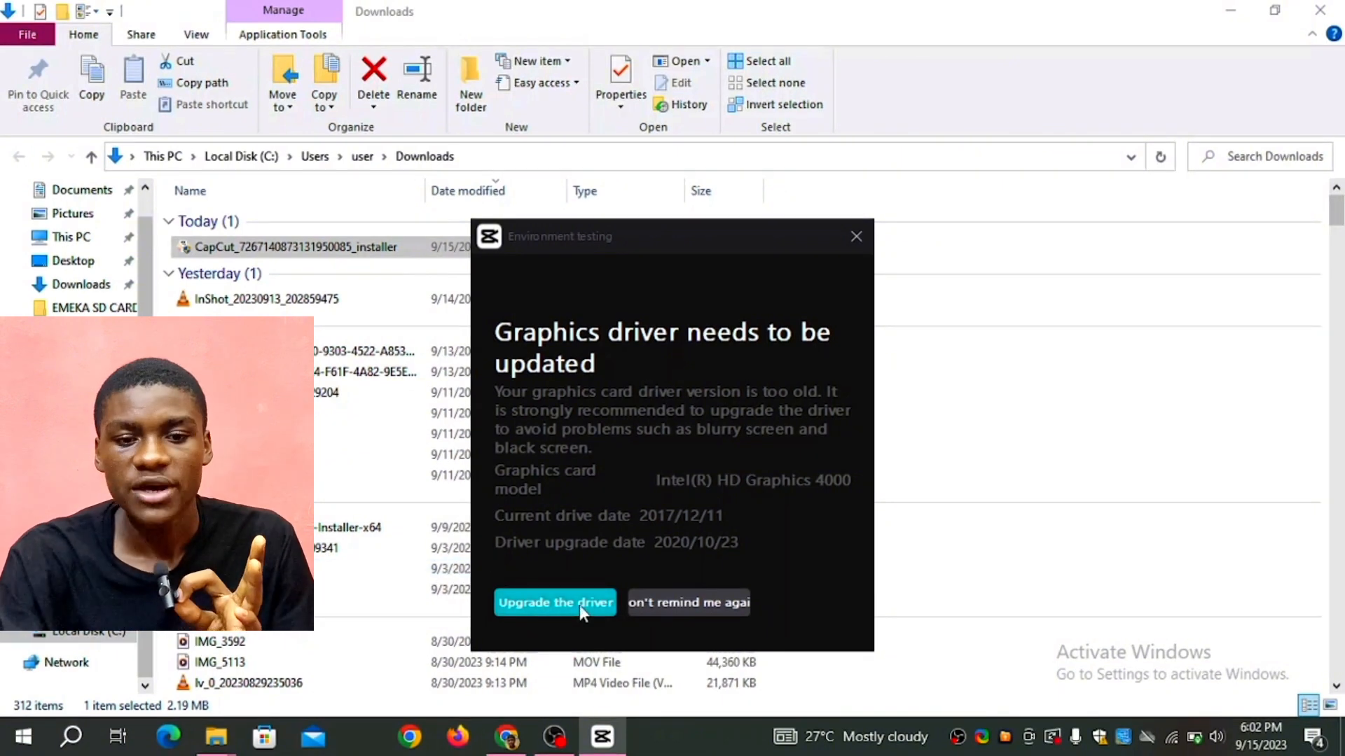
- Dismiss the graphics driver warning to reach the CapCut home screen
click(554, 604)
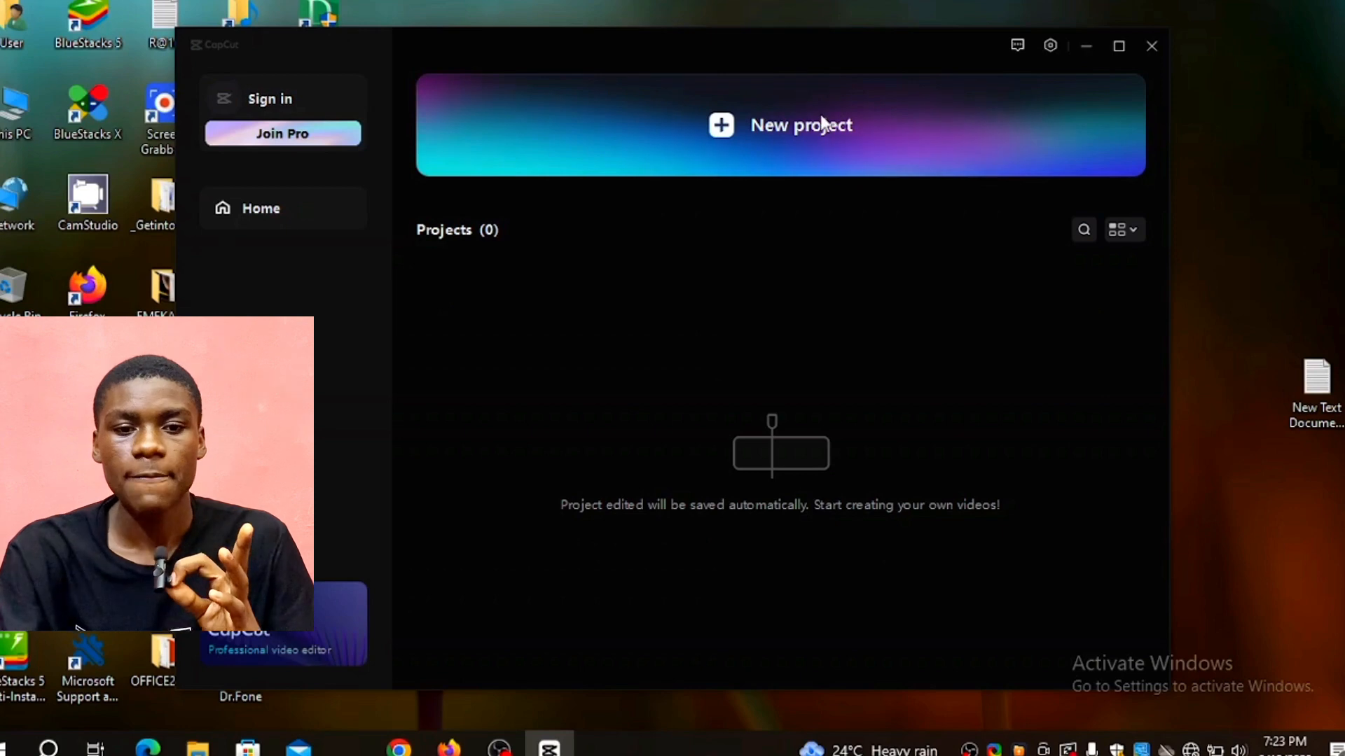
- Create a new project from the CapCut home screen, opening it in the editor
click(799, 124)
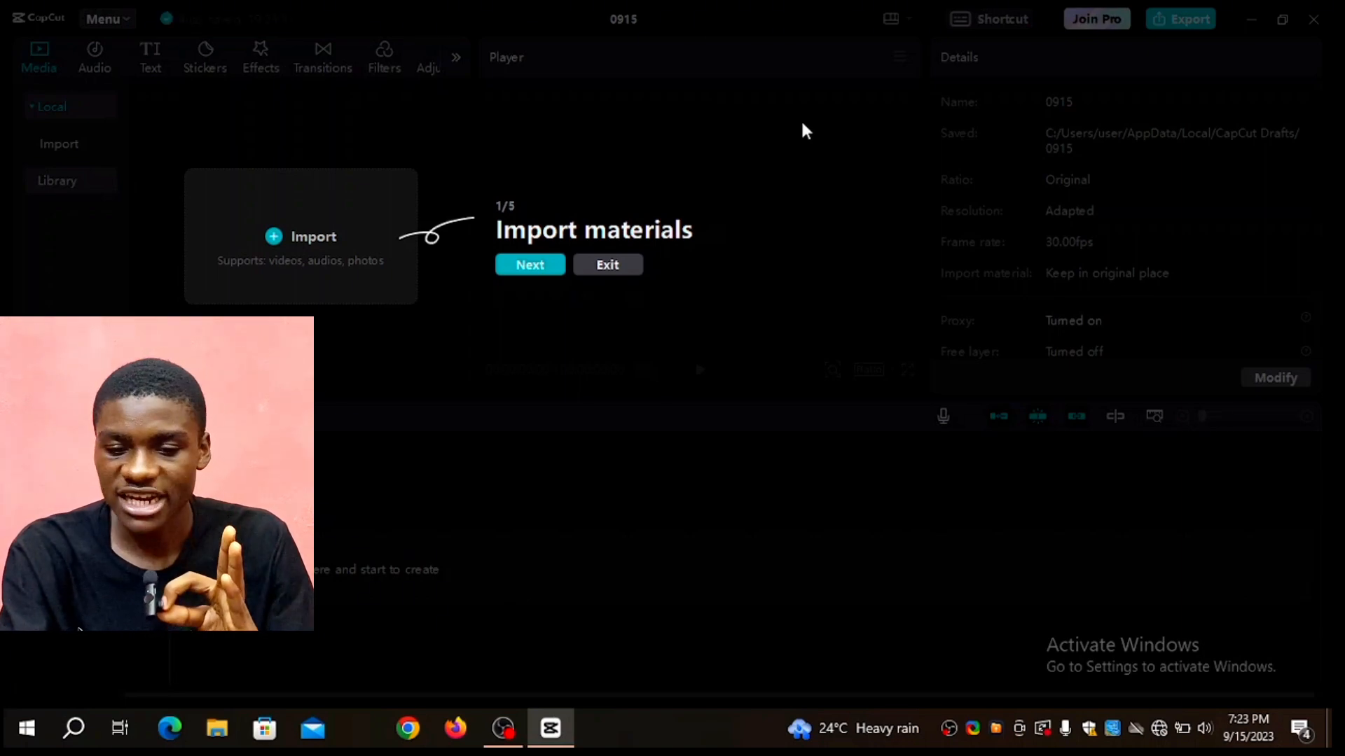
mouse_move(531, 264)
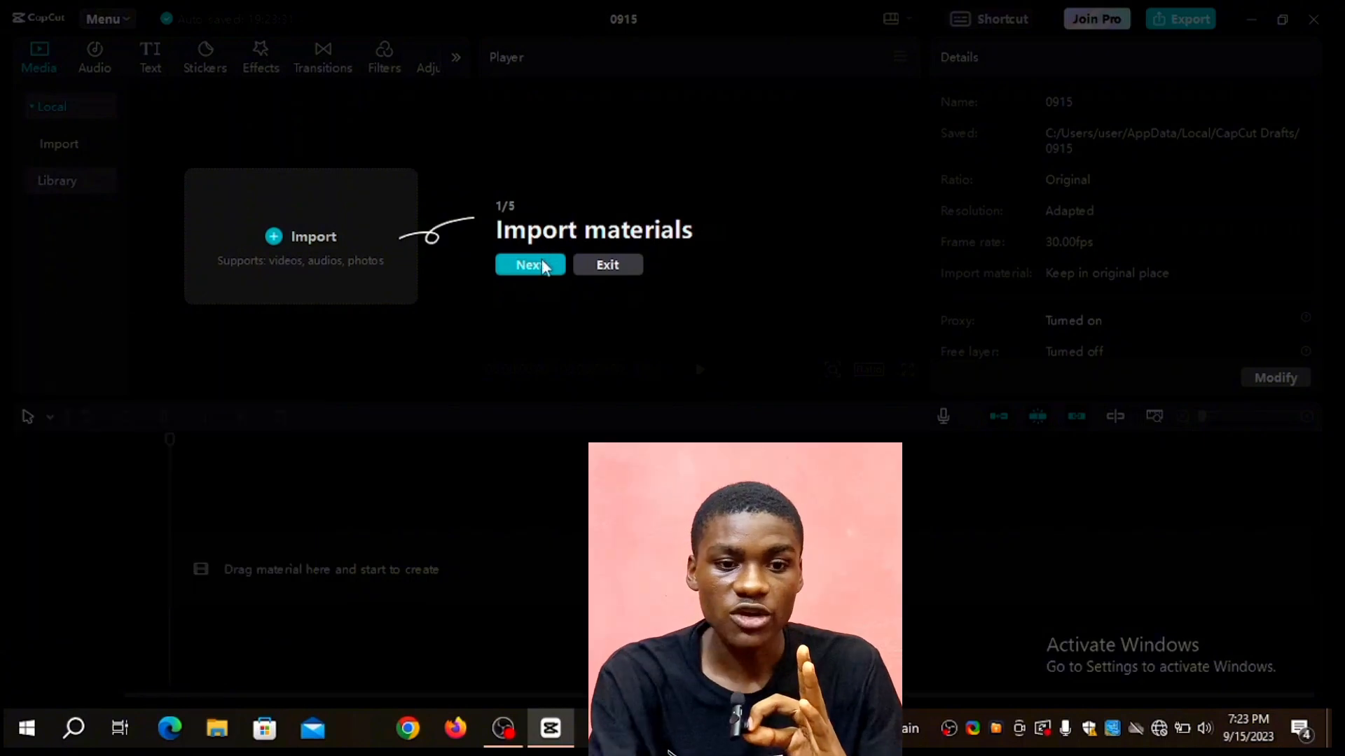
- Advance the onboarding tip and use Import to add a video file to Media
click(530, 264)
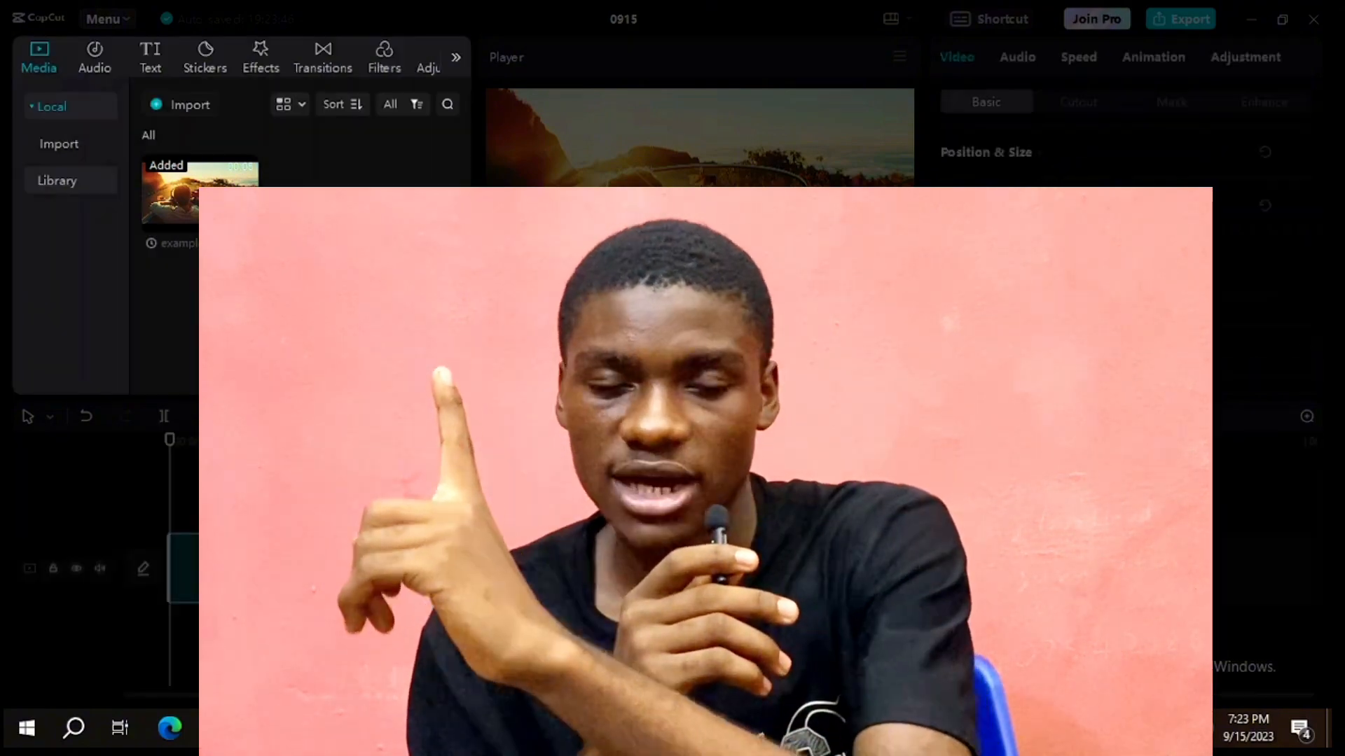
click(260, 57)
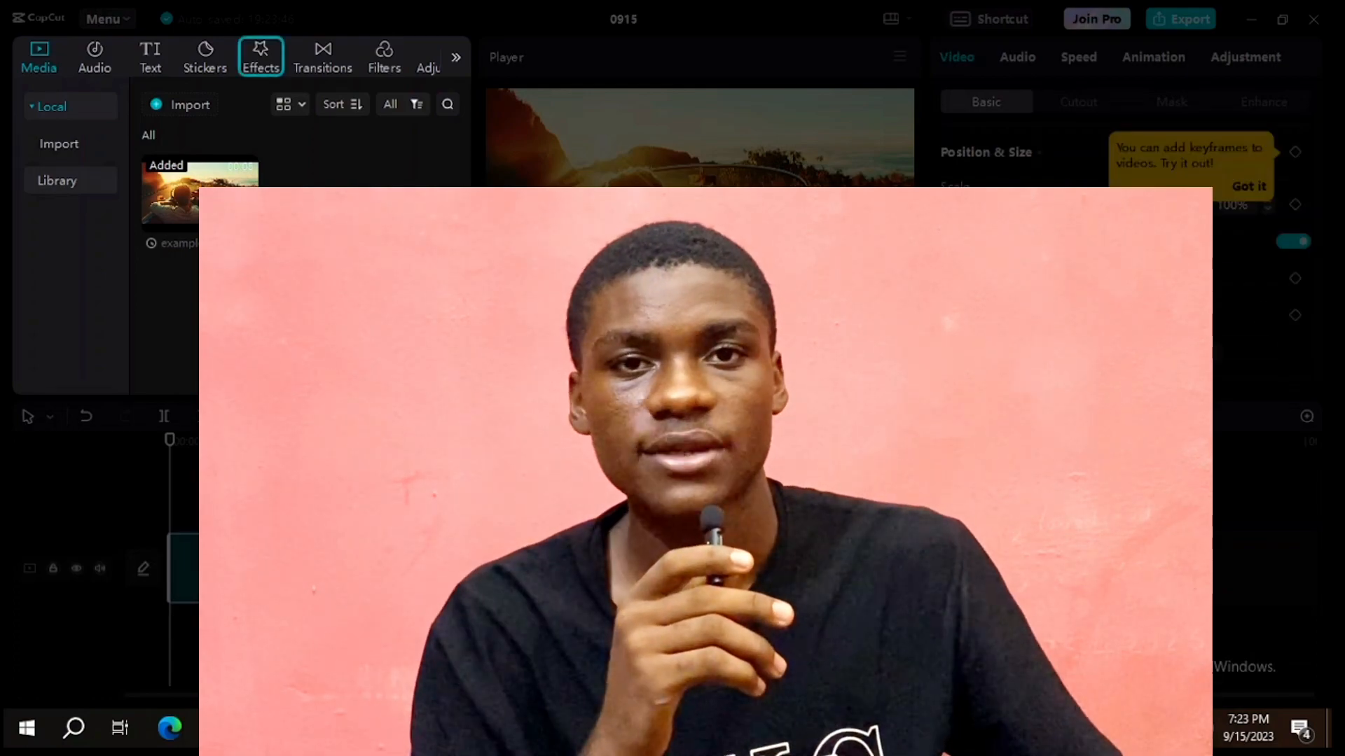